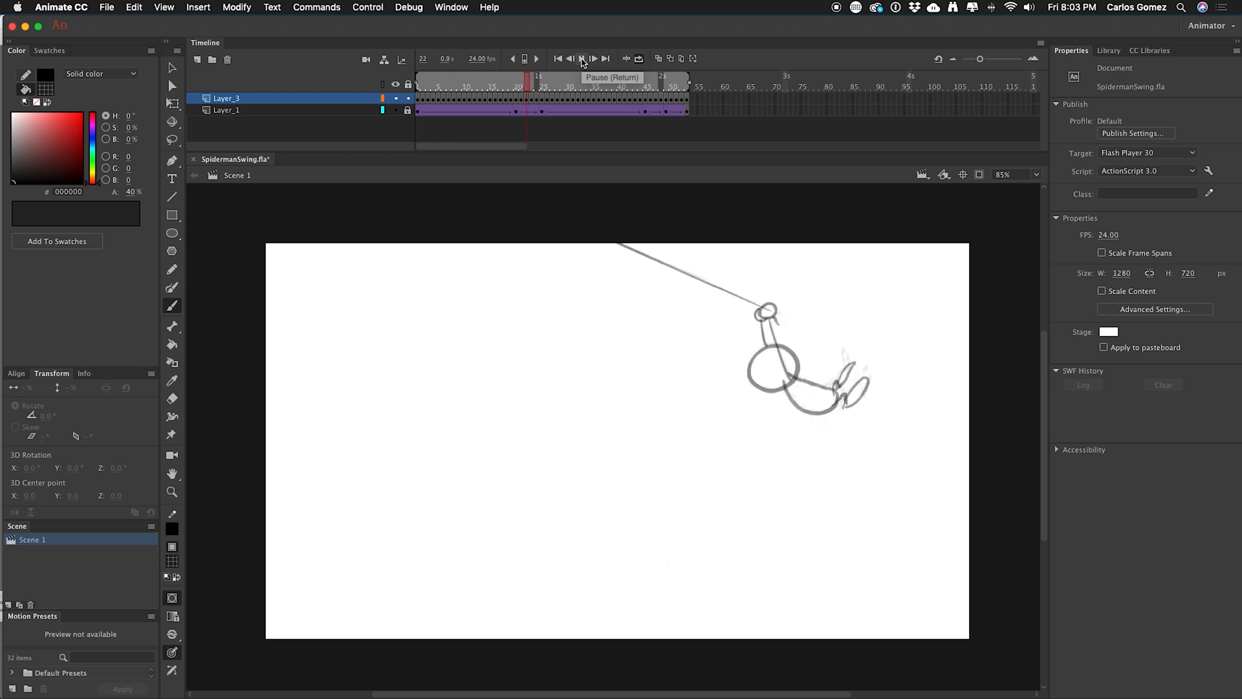
Play back the stick-figure swing animation from the timeline controls.
{"action": "left_click", "coordinate": [591, 59]}
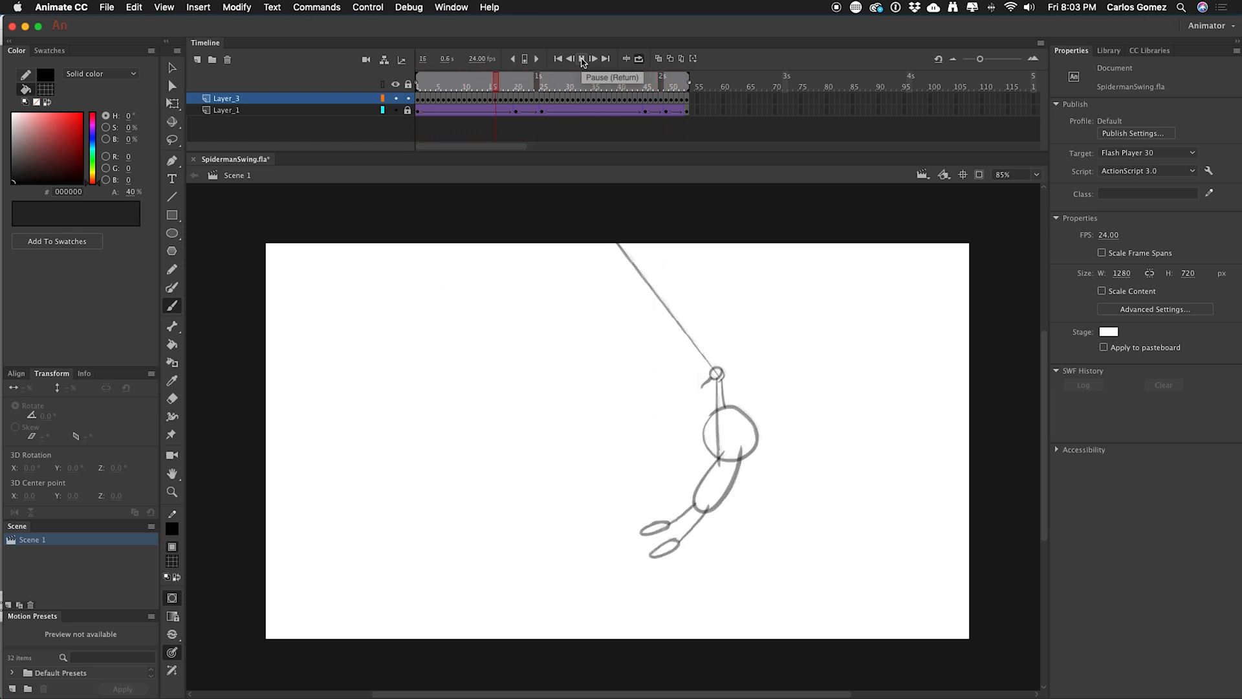
{"action": "left_click", "coordinate": [581, 58]}
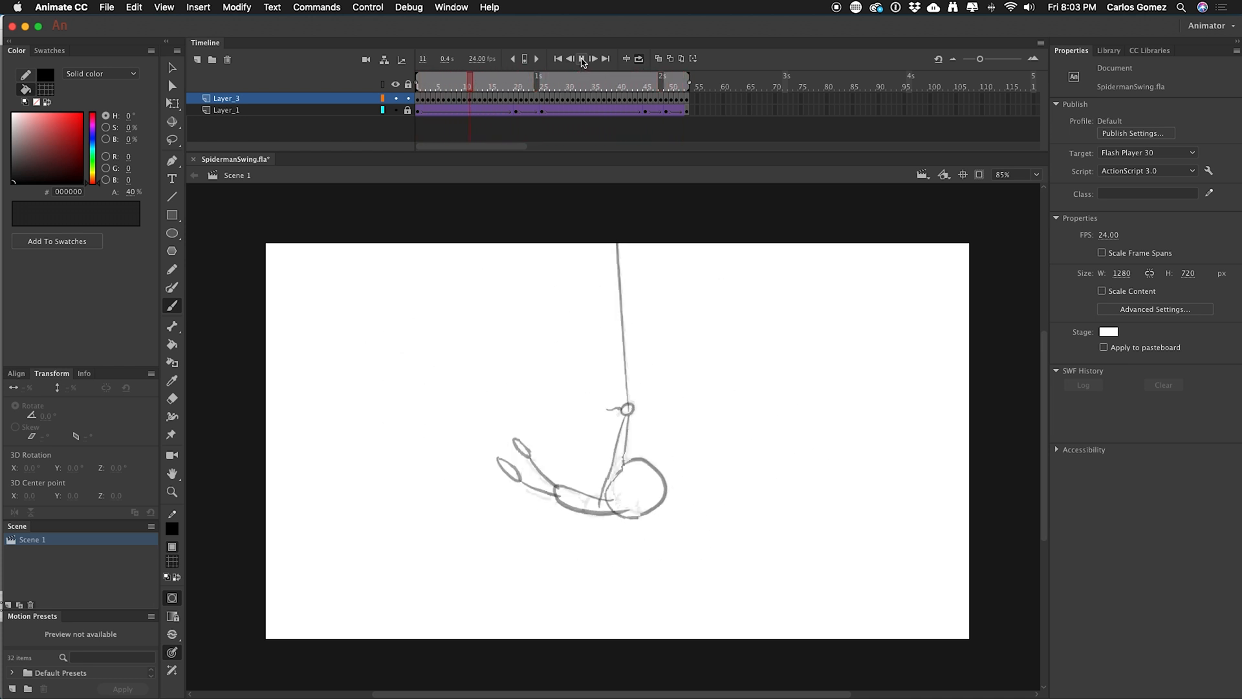